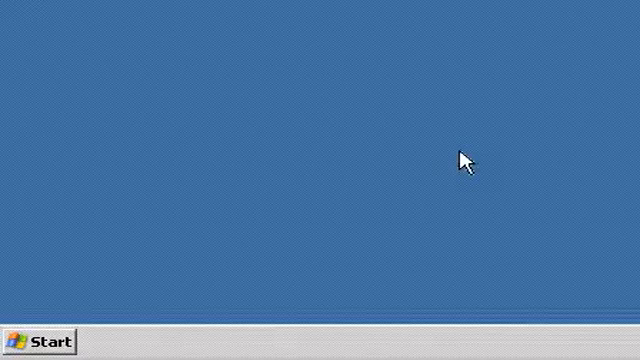
mouse_move(307, 232)
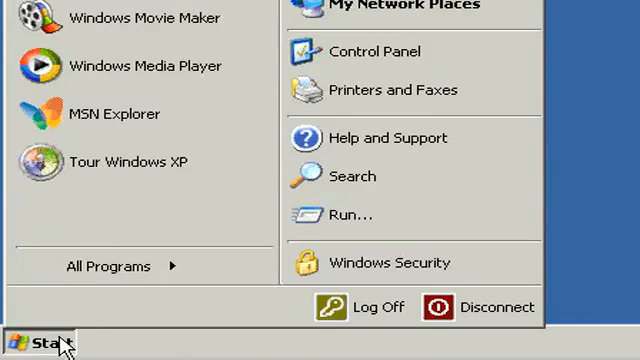
Open the Start menu's All Programs list to reach Microsoft Visual Basic 6.0
left_click(110, 266)
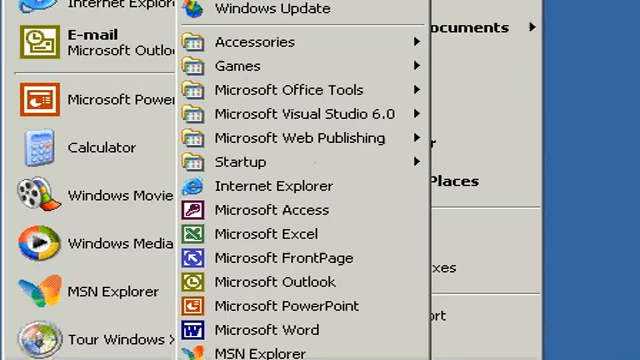
mouse_move(300, 113)
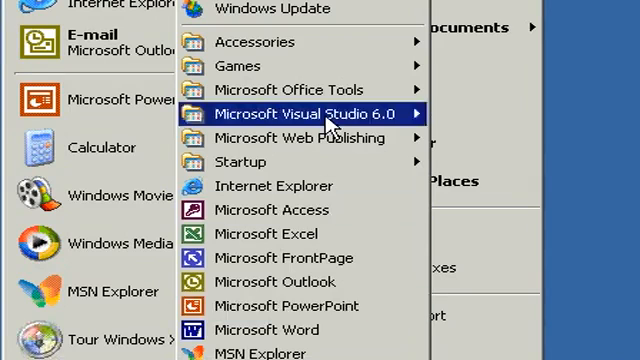
mouse_move(300, 110)
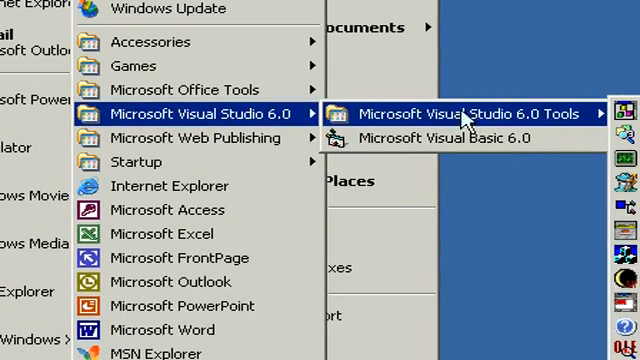
mouse_move(570, 117)
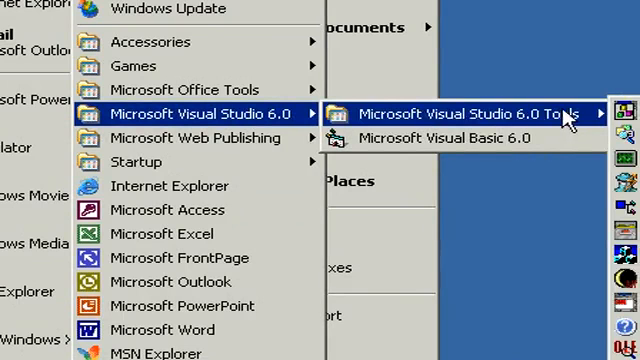
mouse_move(470, 138)
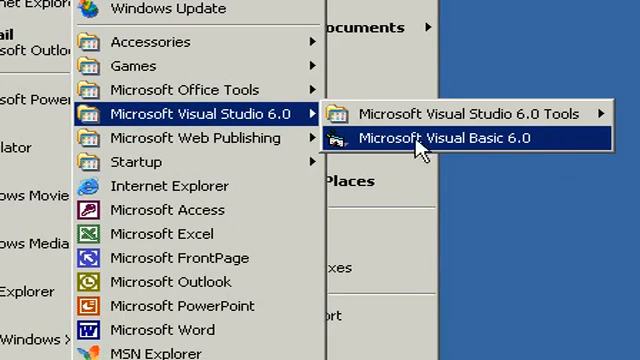
mouse_move(505, 140)
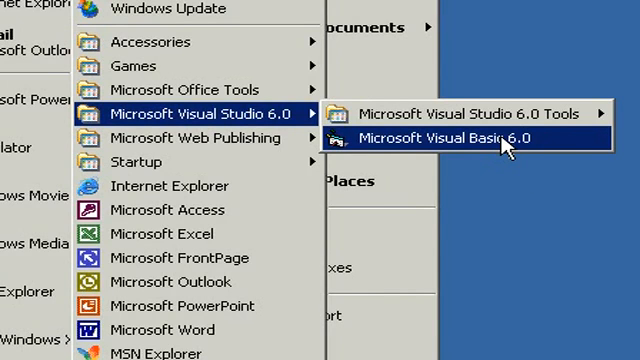
mouse_move(500, 147)
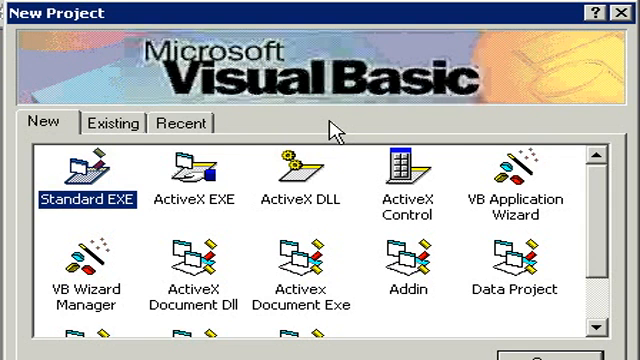
mouse_move(80, 180)
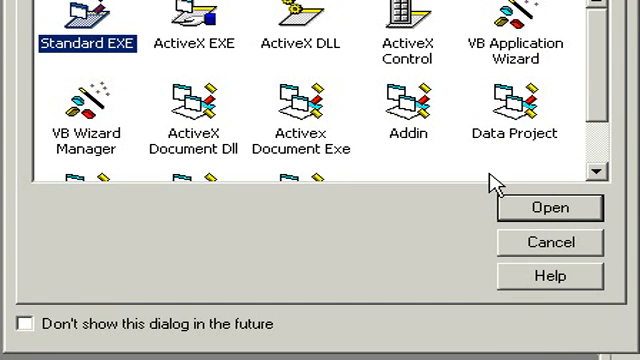
mouse_move(548, 208)
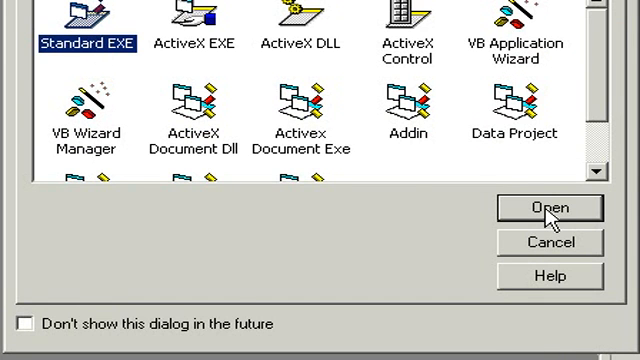
Create a Standard EXE project, which opens an empty Form1 in design mode
left_click(547, 208)
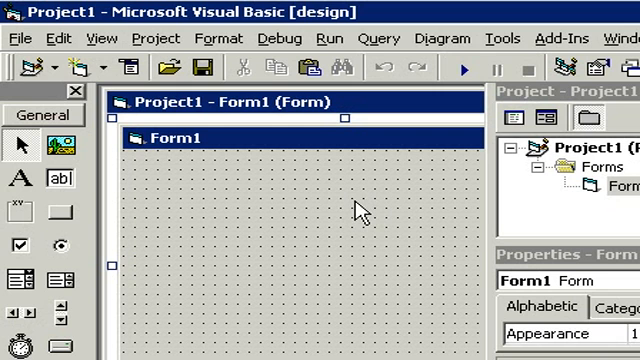
mouse_move(272, 70)
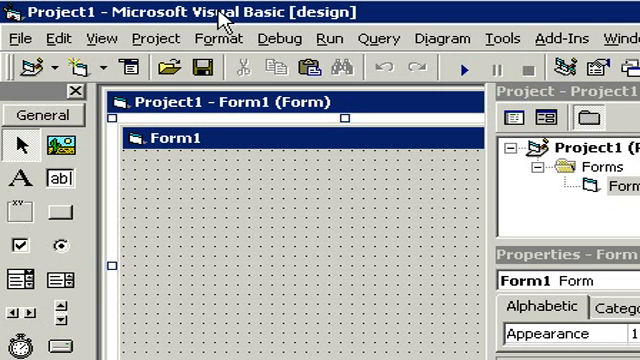
mouse_move(65, 38)
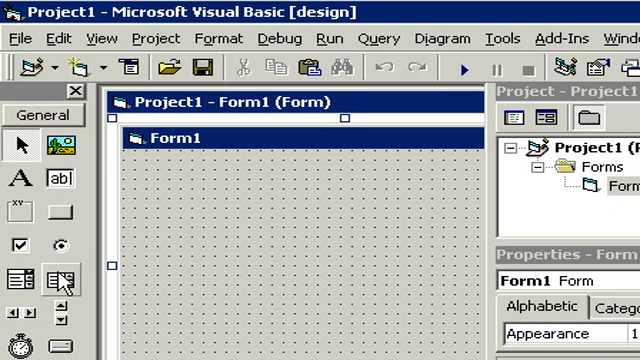
mouse_move(398, 172)
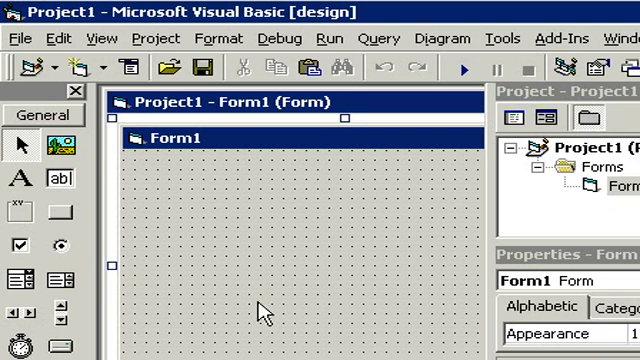
mouse_move(378, 312)
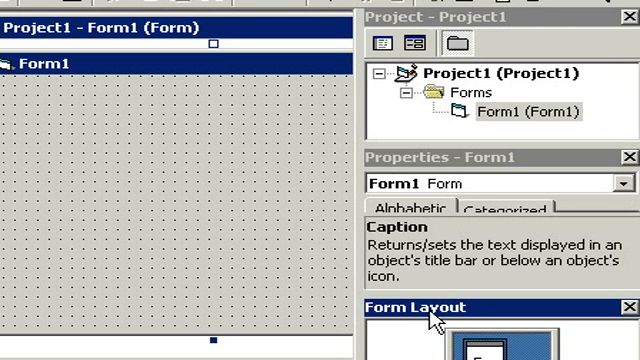
mouse_move(488, 318)
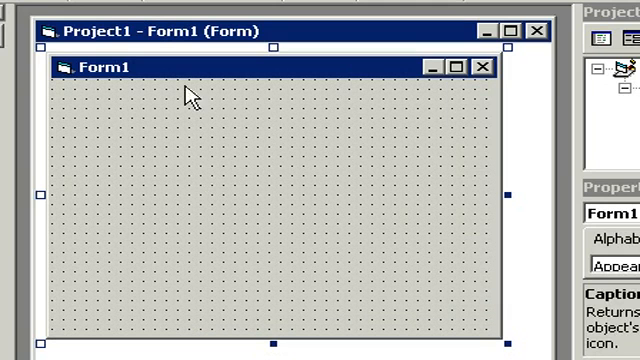
mouse_move(190, 85)
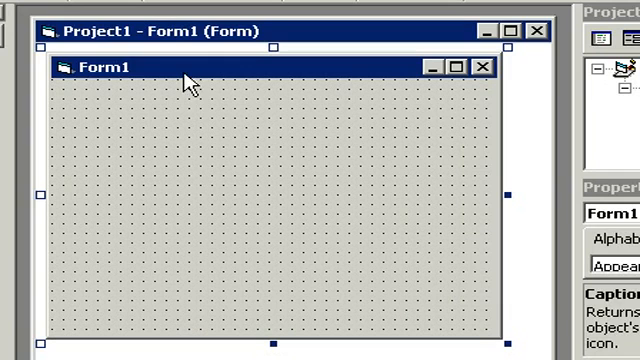
mouse_move(334, 204)
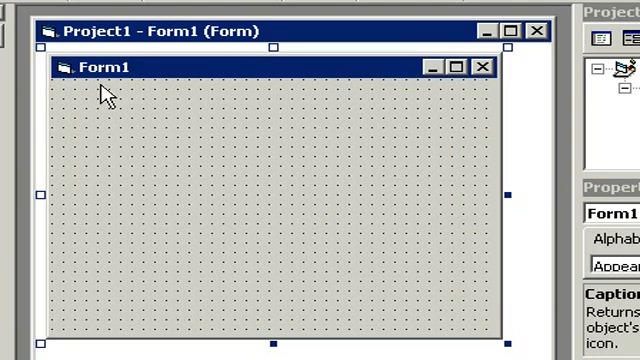
mouse_move(148, 85)
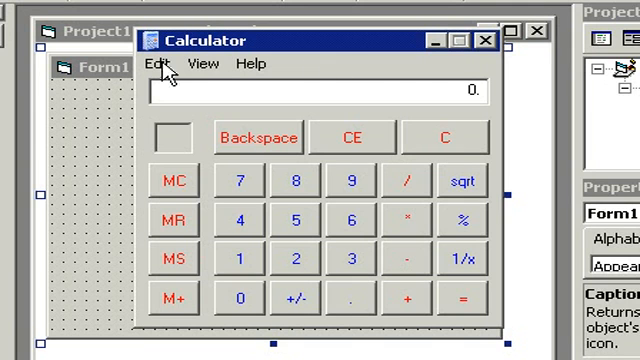
mouse_move(442, 315)
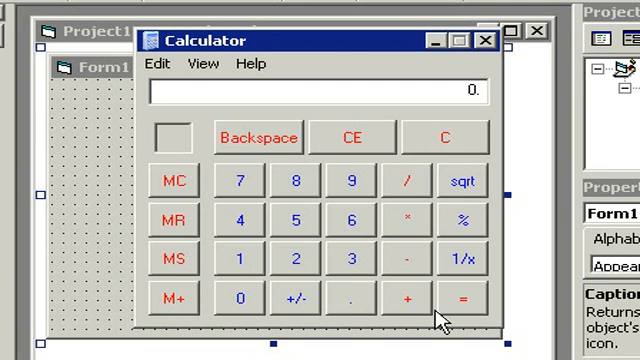
mouse_move(228, 120)
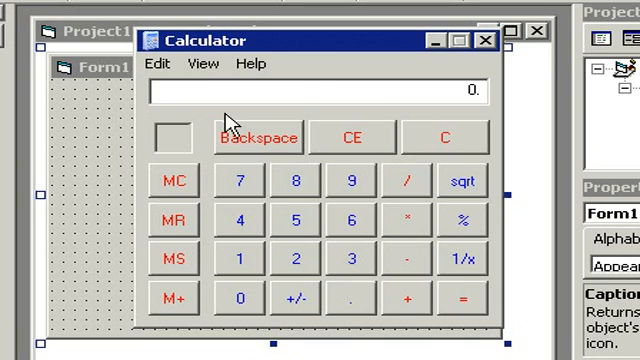
left_click(487, 40)
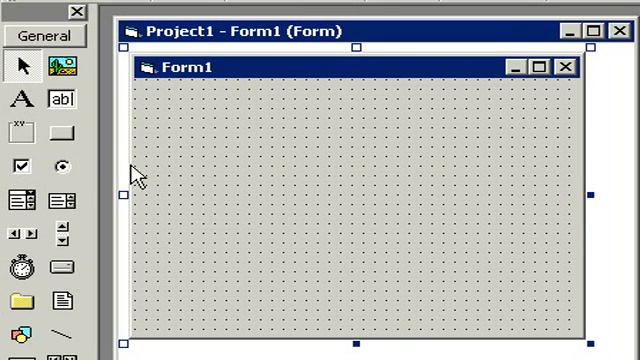
mouse_move(62, 135)
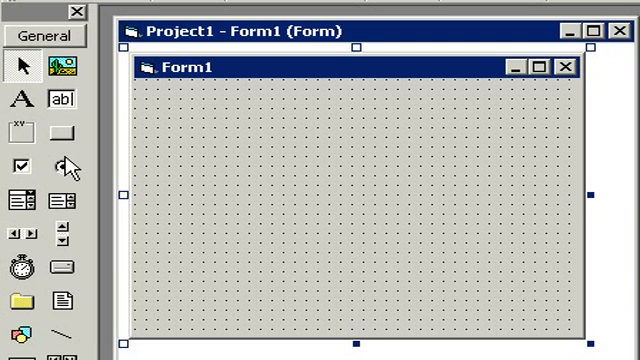
mouse_move(70, 170)
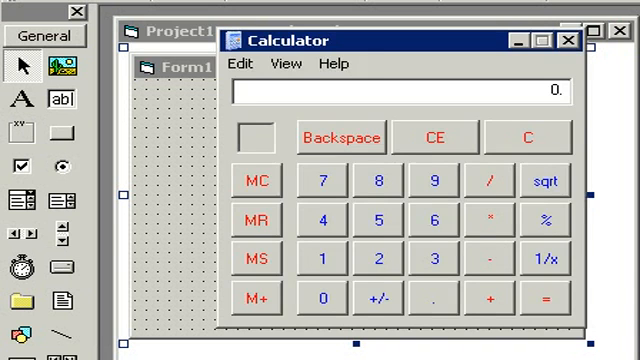
left_click(570, 40)
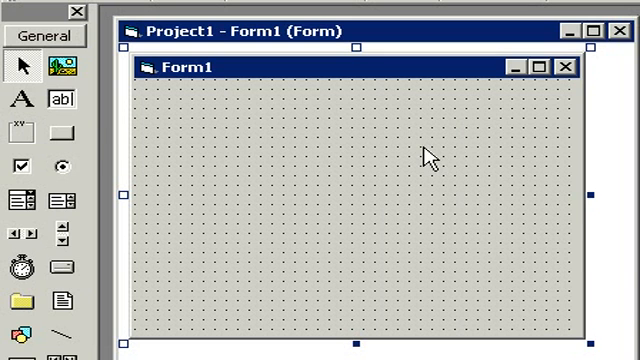
mouse_move(100, 155)
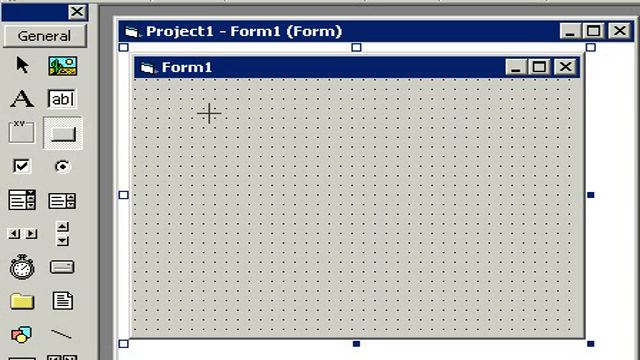
Draw the Command1 button near the top left of Form1
left_click_drag(207, 113, 278, 152)
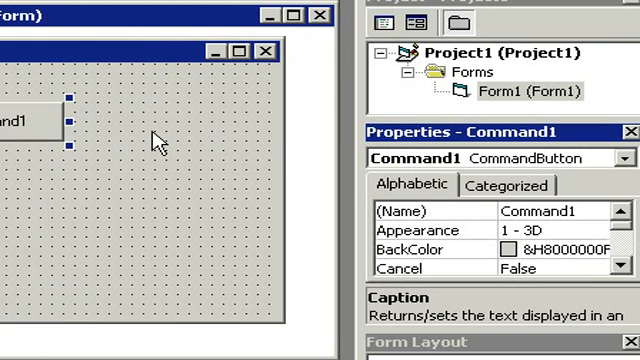
mouse_move(462, 150)
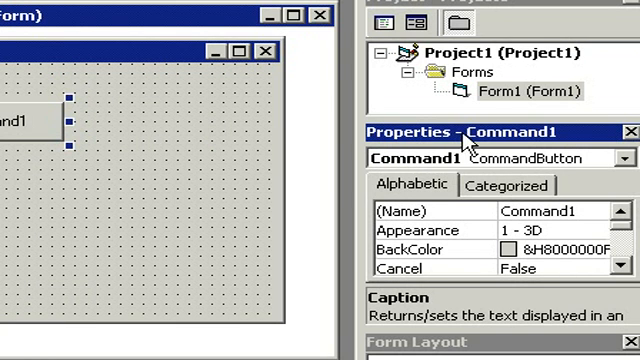
mouse_move(548, 143)
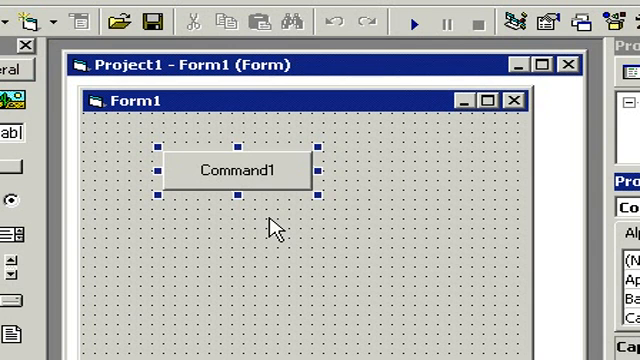
mouse_move(365, 192)
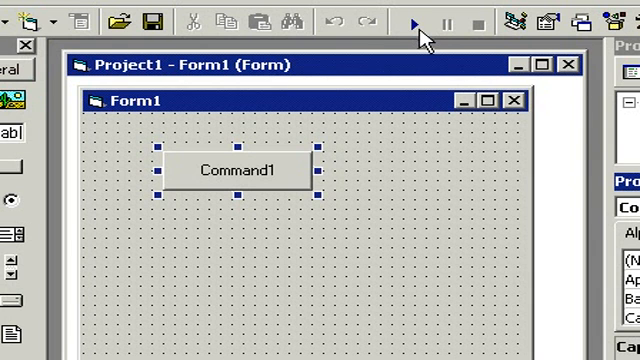
mouse_move(420, 35)
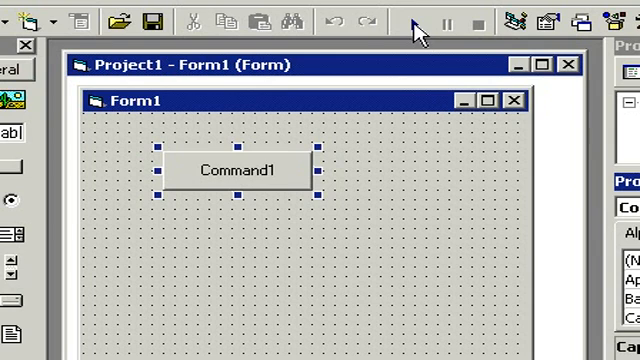
left_click(444, 20)
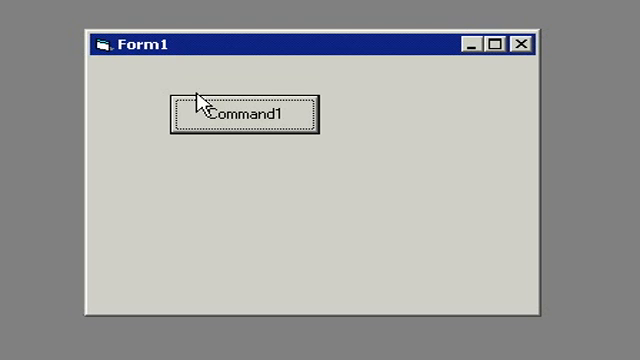
mouse_move(292, 125)
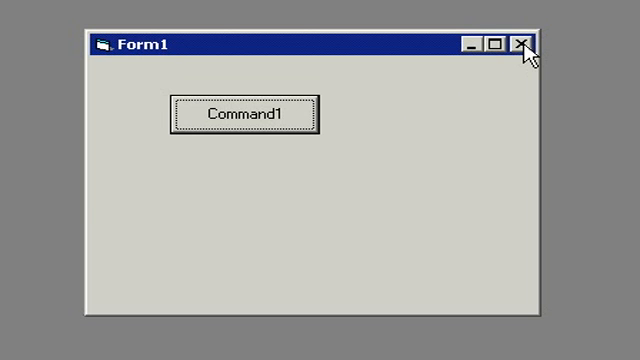
left_click(522, 40)
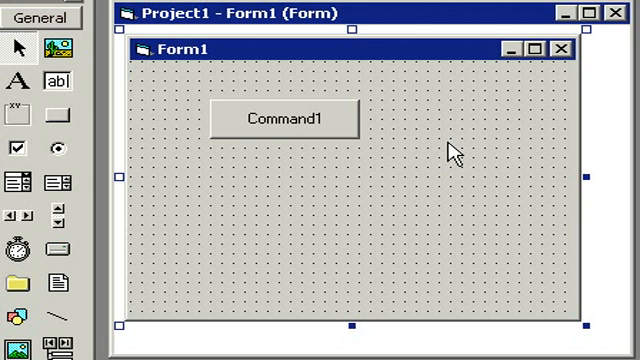
mouse_move(249, 128)
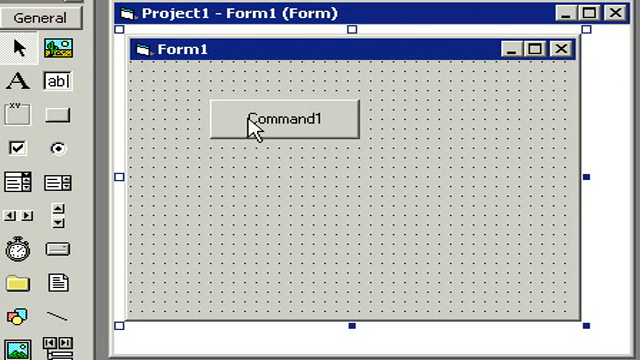
mouse_move(302, 123)
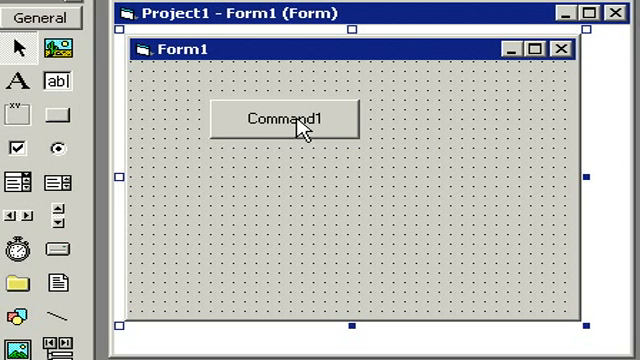
Show the empty Command1_Click code and highlight its Private, Sub and Command1 words
double_click(288, 119)
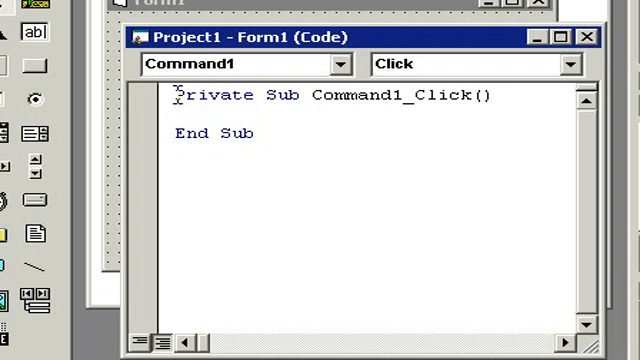
double_click(183, 133)
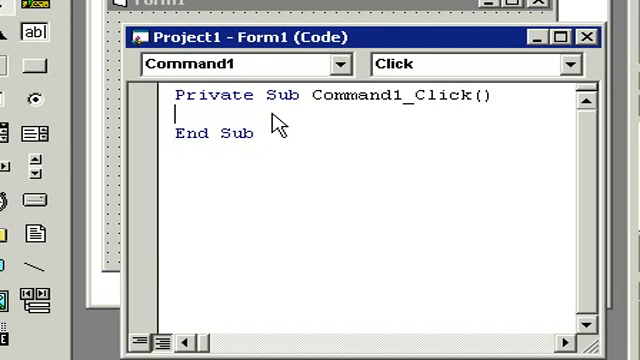
double_click(277, 97)
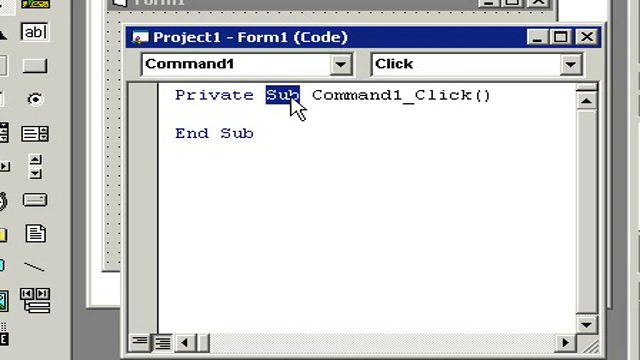
double_click(345, 97)
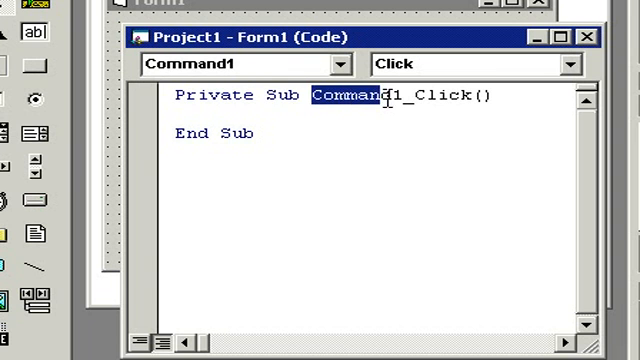
double_click(340, 97)
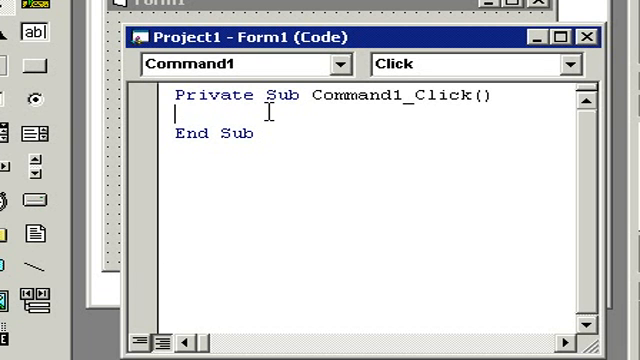
mouse_move(222, 105)
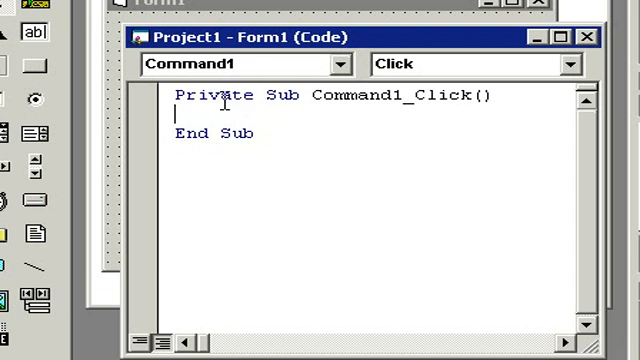
double_click(207, 96)
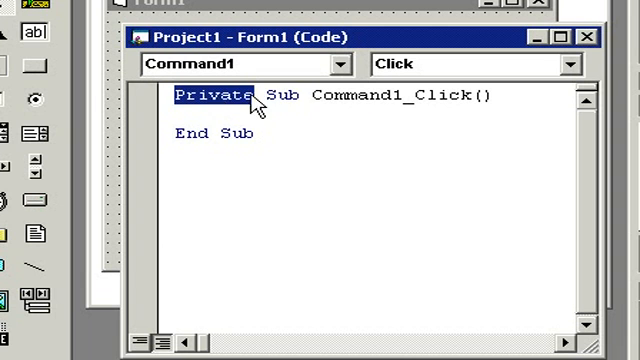
left_click(288, 97)
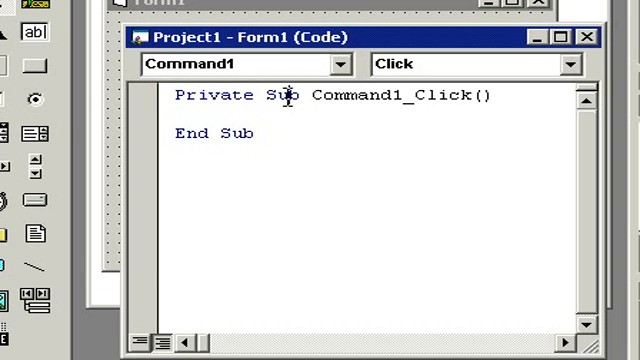
double_click(283, 98)
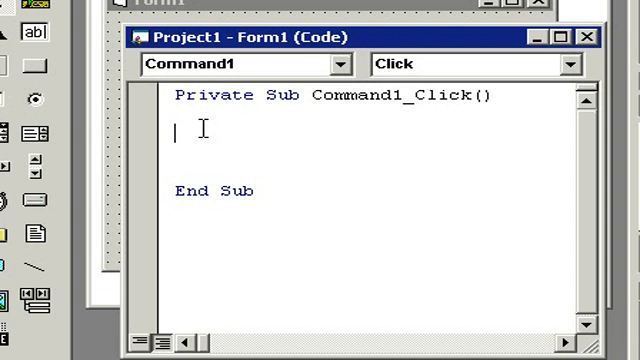
mouse_move(372, 145)
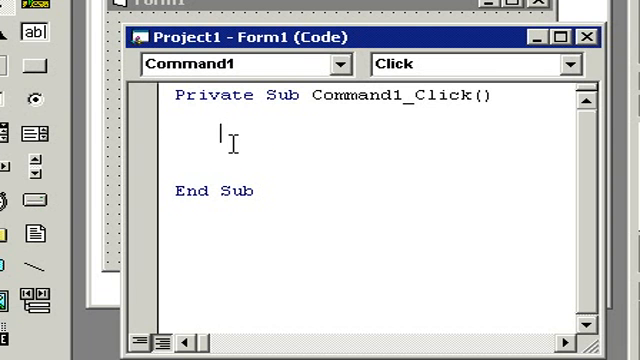
mouse_move(357, 174)
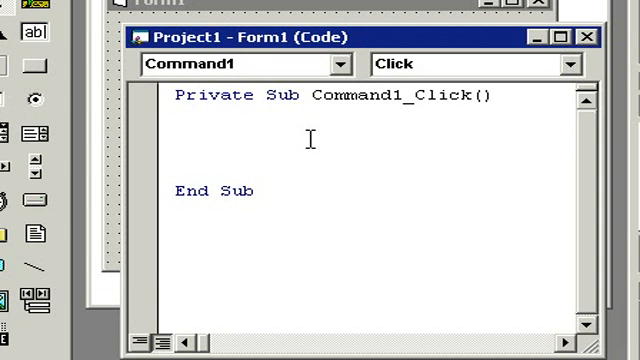
Place the caret on the blank line inside Command1_Click
left_click(200, 135)
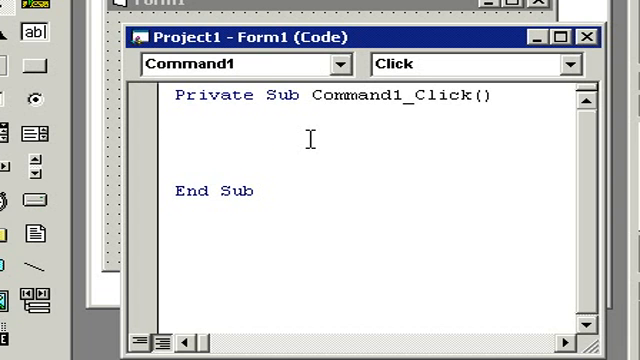
mouse_move(262, 137)
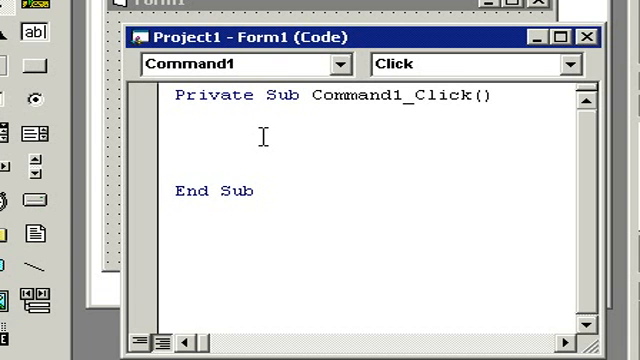
type("m")
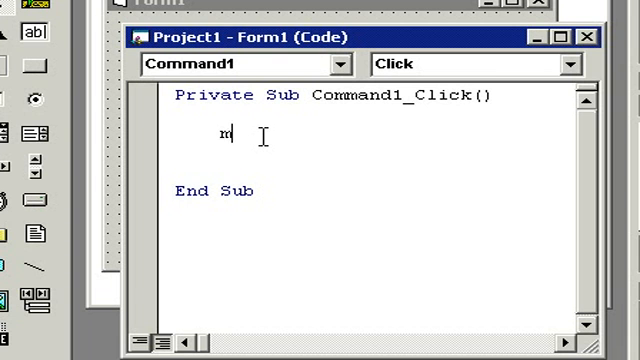
type("sgb")
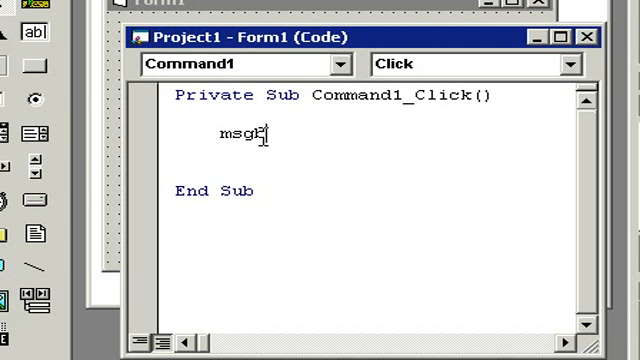
type("ox")
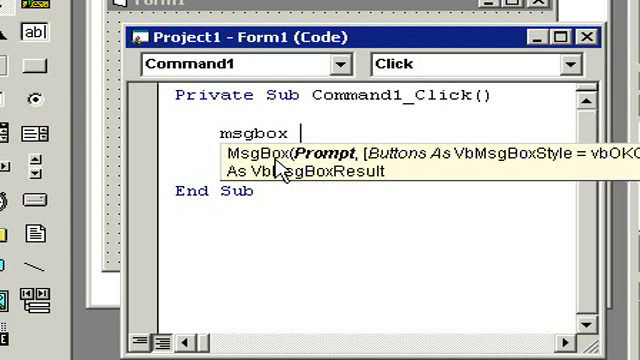
type("\"")
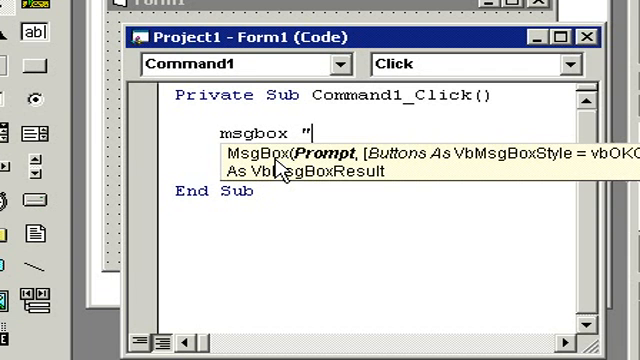
type("H")
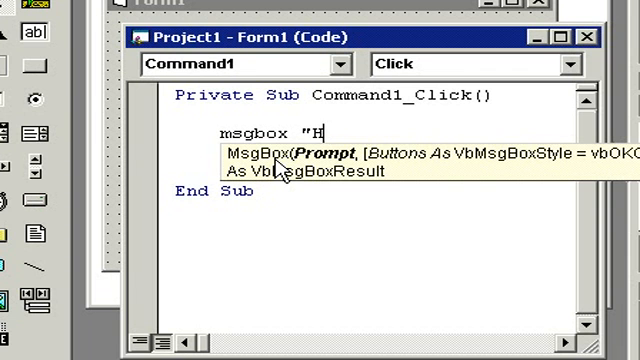
type("ello Wor")
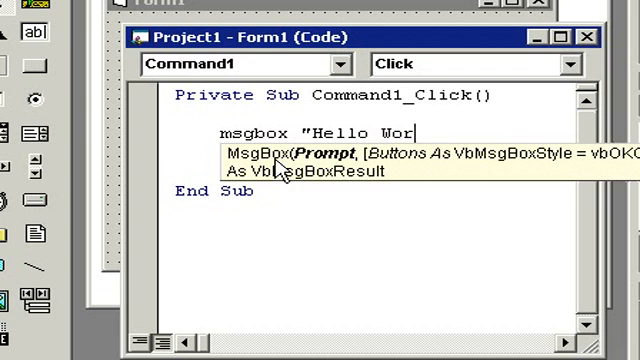
type("ld\"")
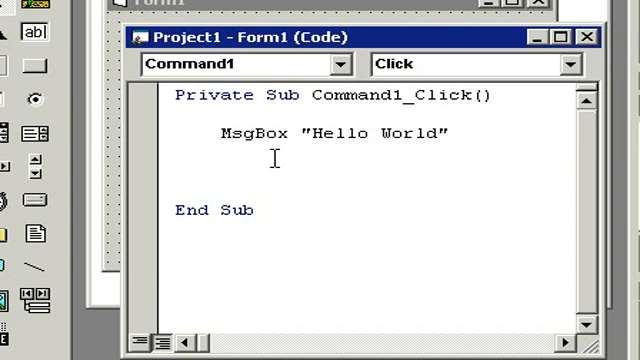
mouse_move(310, 187)
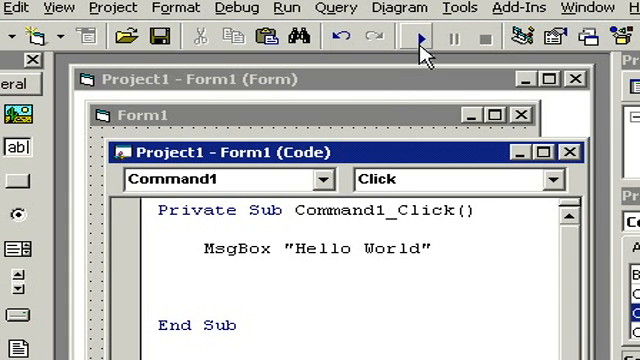
mouse_move(419, 38)
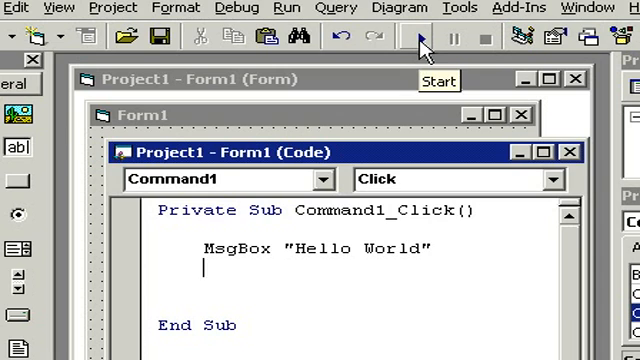
left_click(414, 37)
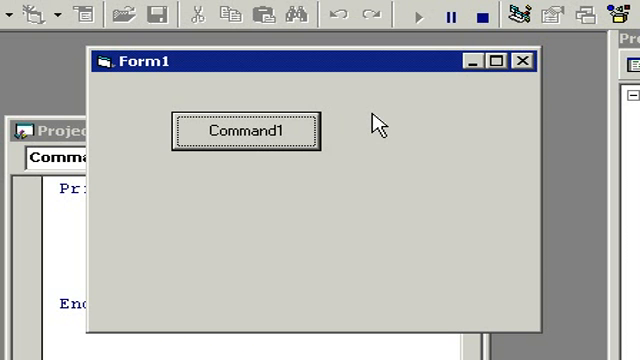
mouse_move(290, 140)
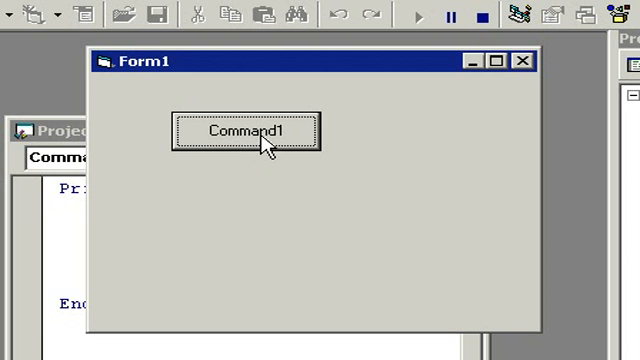
left_click(250, 133)
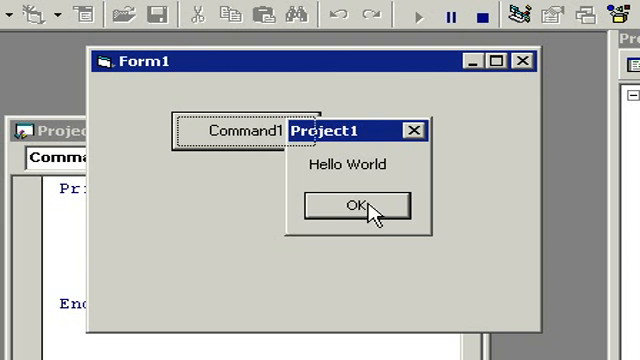
left_click(350, 207)
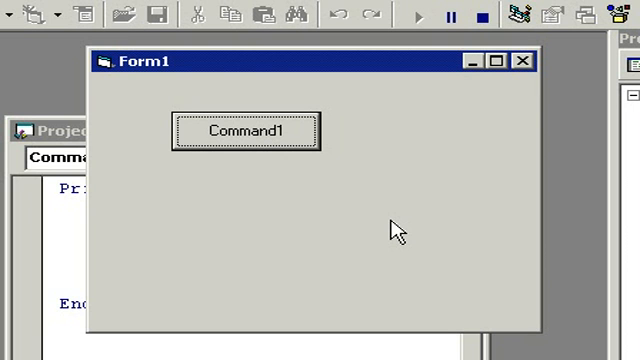
mouse_move(526, 62)
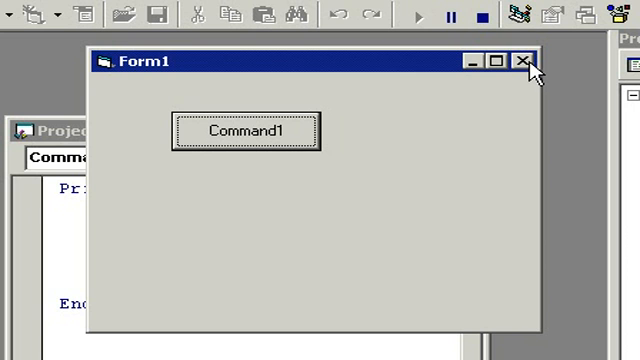
double_click(244, 131)
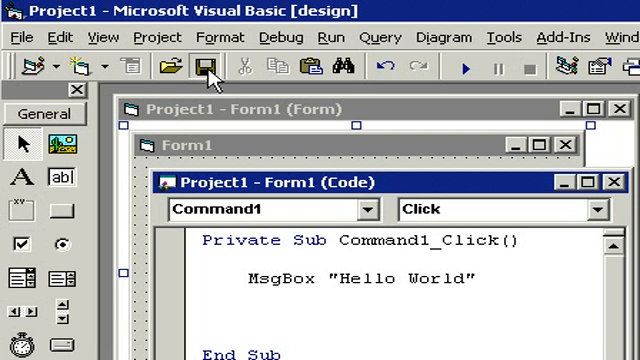
Start saving the project, bringing up Save File As proposing Form1
left_click(198, 65)
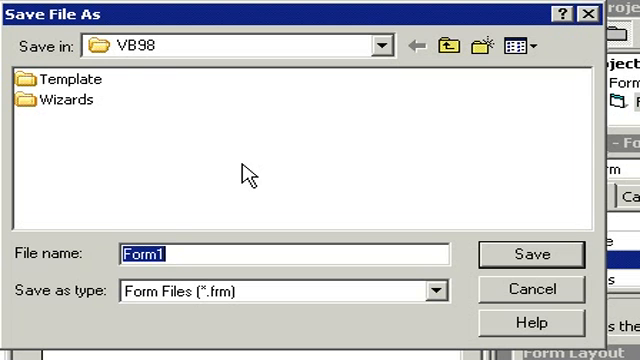
mouse_move(125, 58)
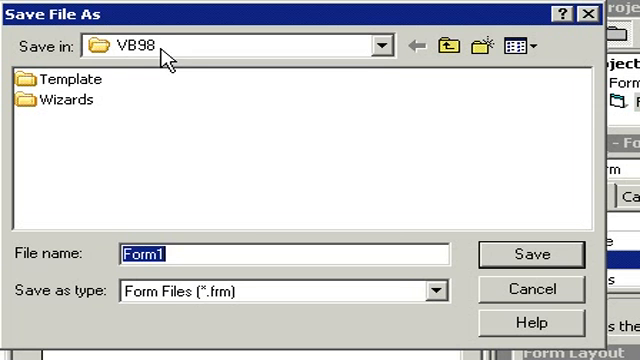
Make a new 'VB Files' folder in My Documents and open it for saving
left_click(381, 45)
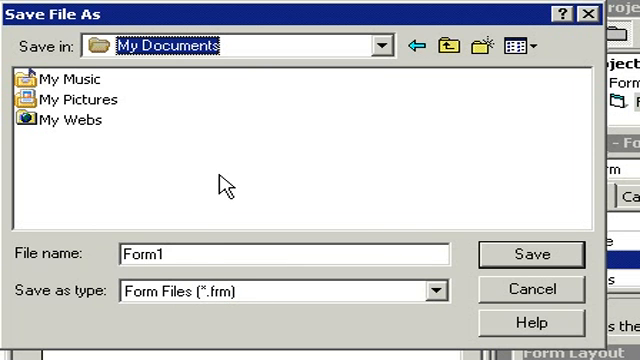
mouse_move(220, 185)
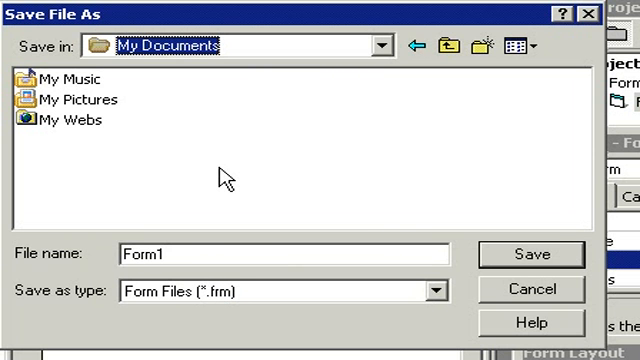
mouse_move(463, 163)
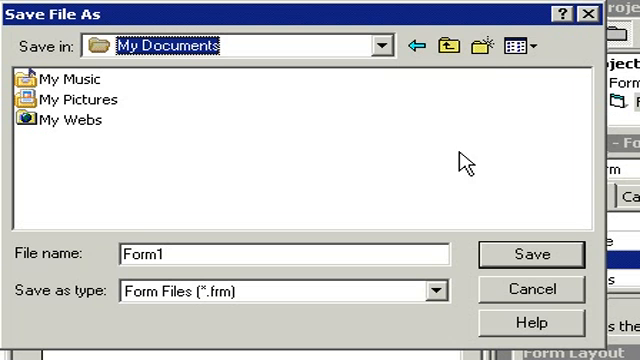
mouse_move(486, 45)
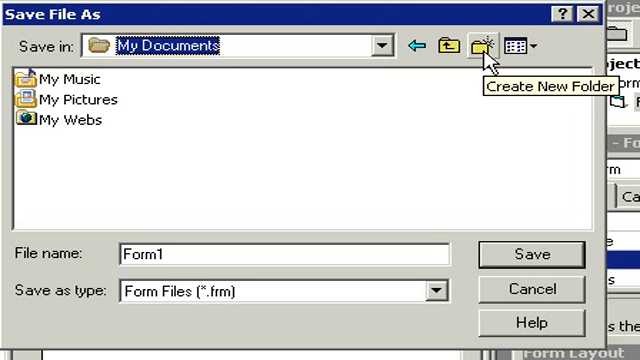
left_click(486, 45)
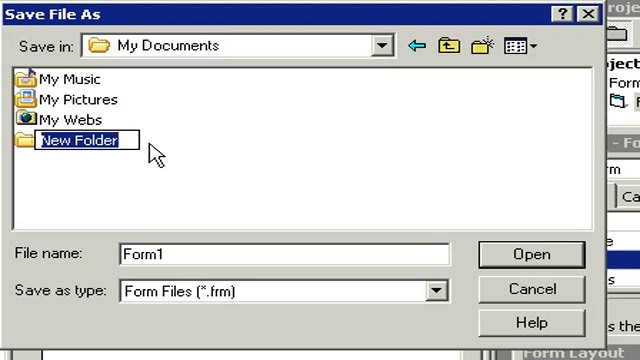
mouse_move(10, 150)
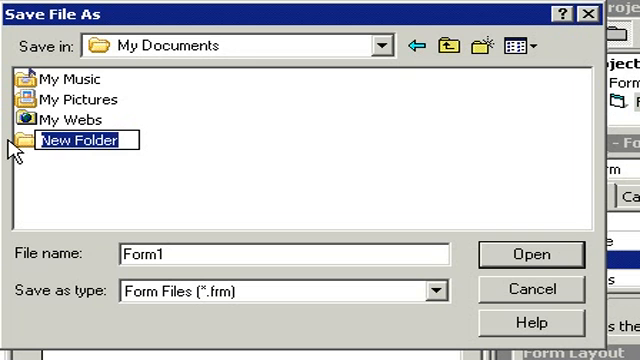
type("VB Files")
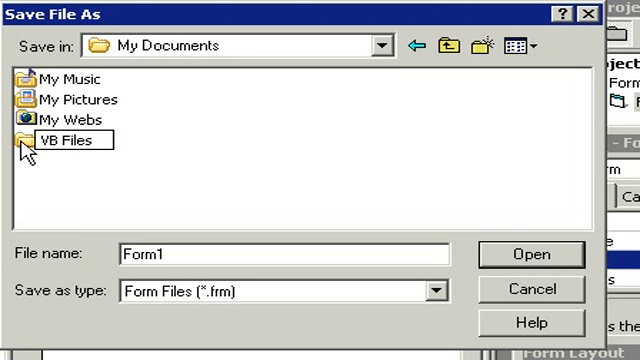
double_click(67, 140)
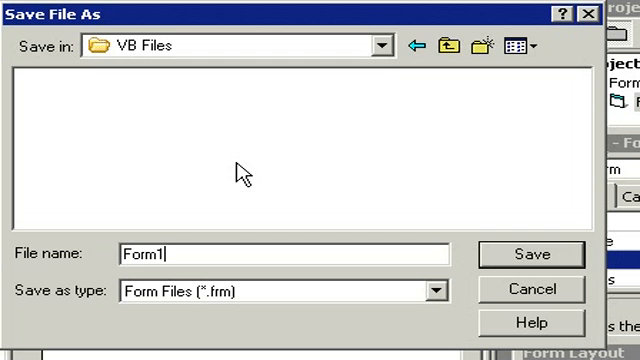
mouse_move(178, 255)
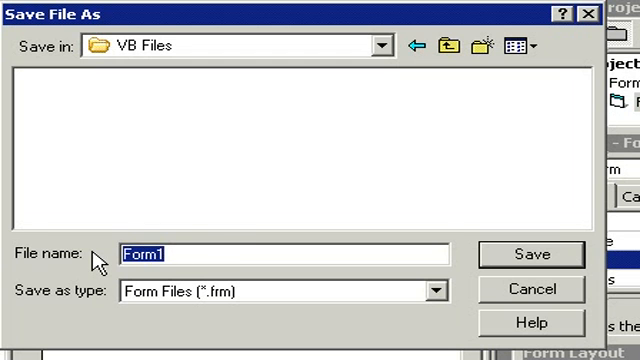
Save the form file as 'FirstProgram' in VB Files
type("FirstPr")
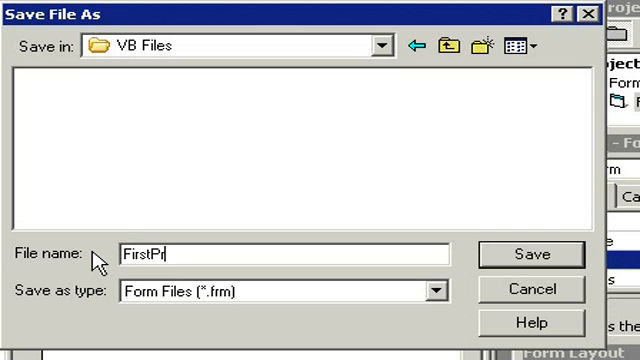
type("ogram")
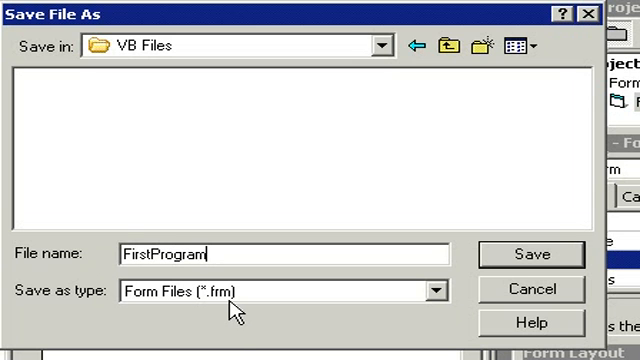
mouse_move(513, 263)
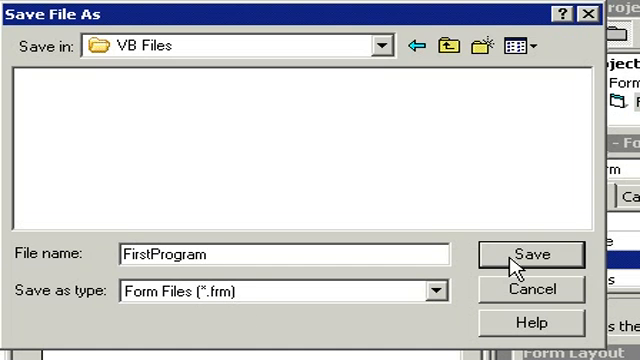
left_click(532, 254)
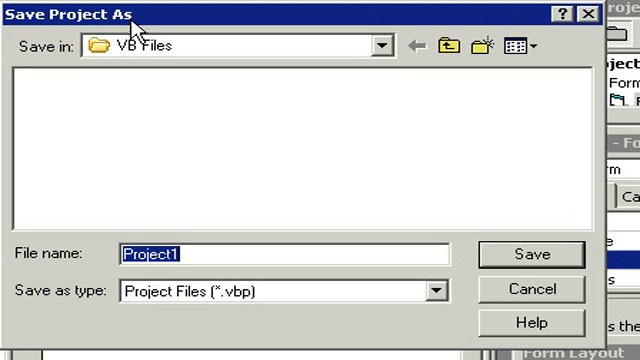
Replace the default Project1 file name, typing 'First' so far
left_click(185, 254)
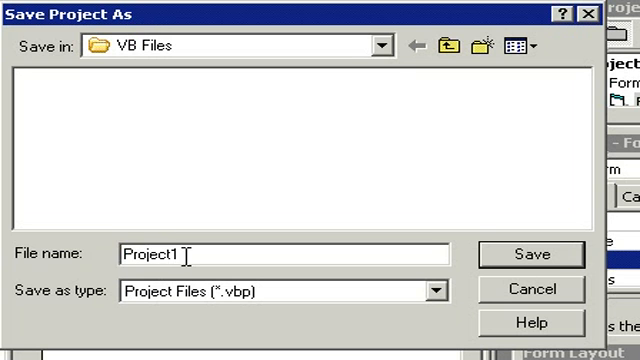
type("First")
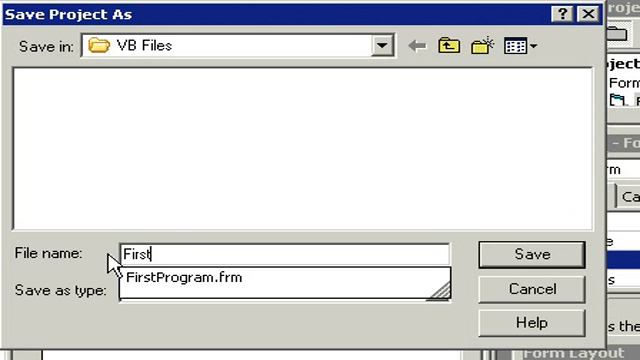